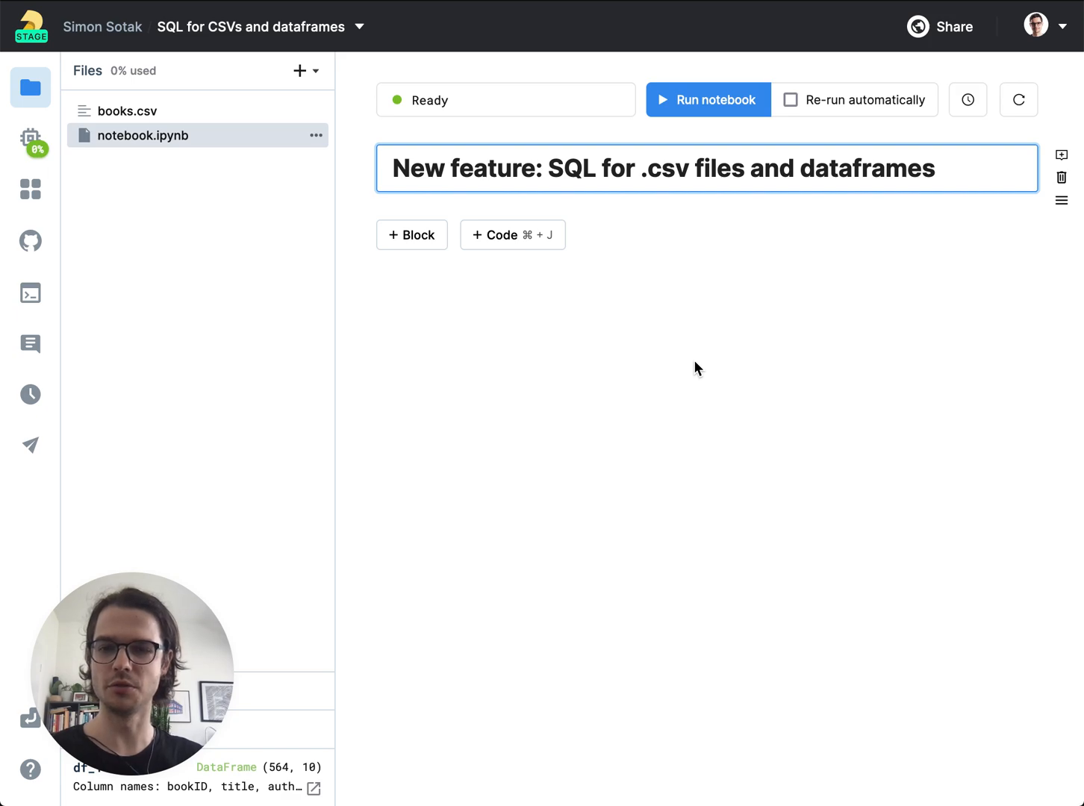
mouse_move(620, 299)
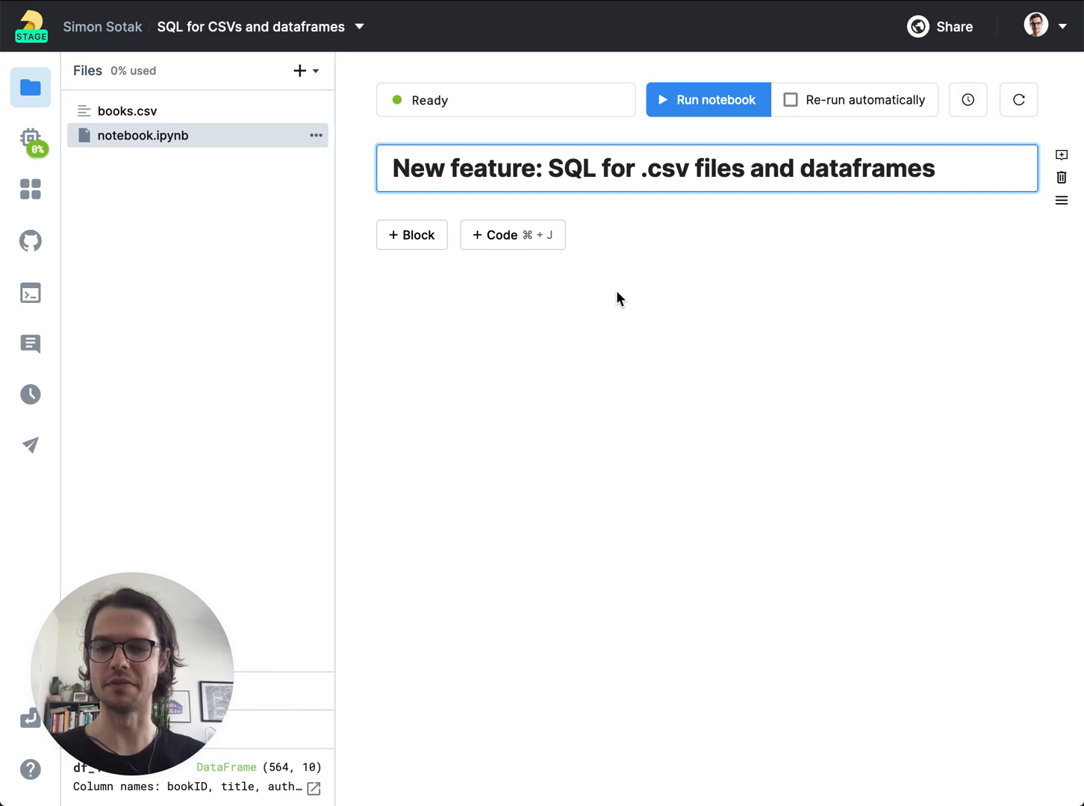
mouse_move(577, 398)
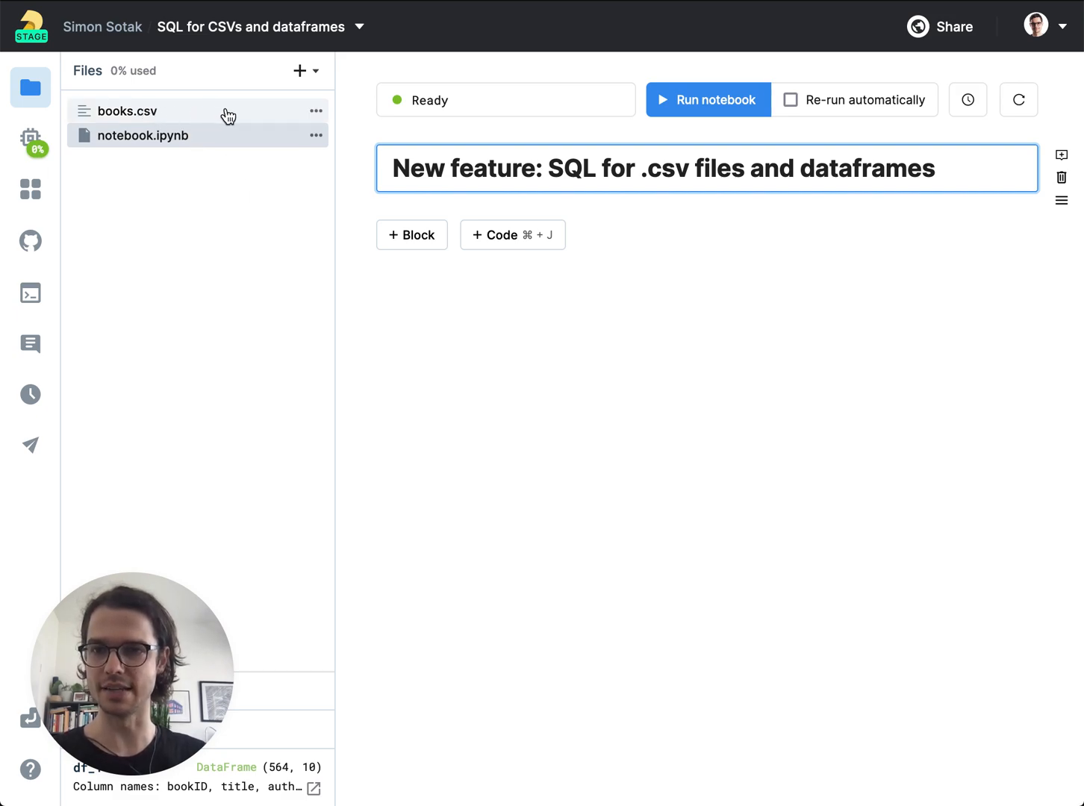
Create a SQL block querying books.csv from the file's options menu.
left_click(315, 111)
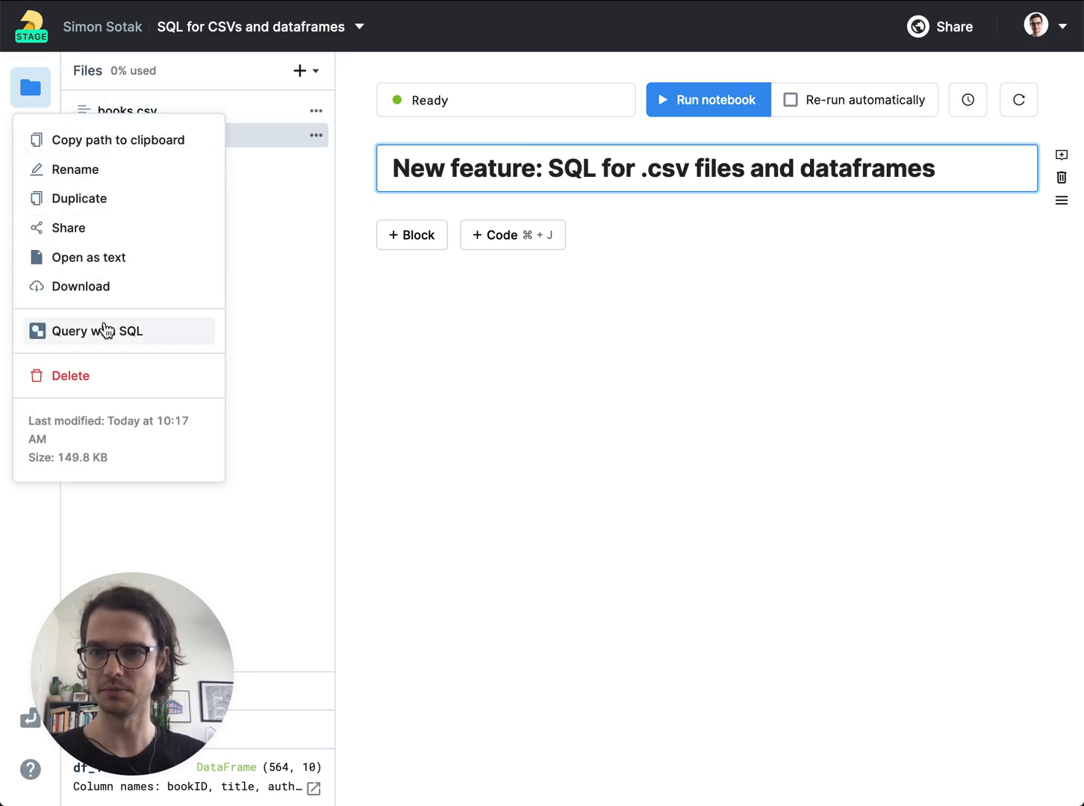
left_click(97, 330)
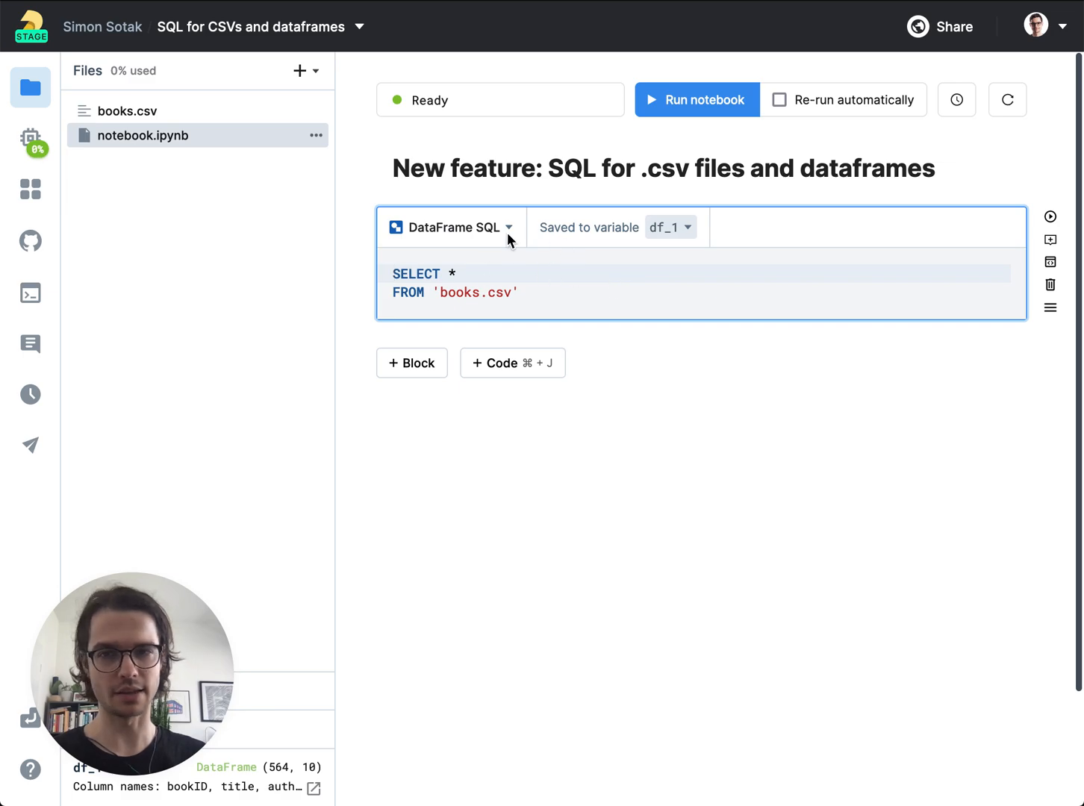
mouse_move(514, 248)
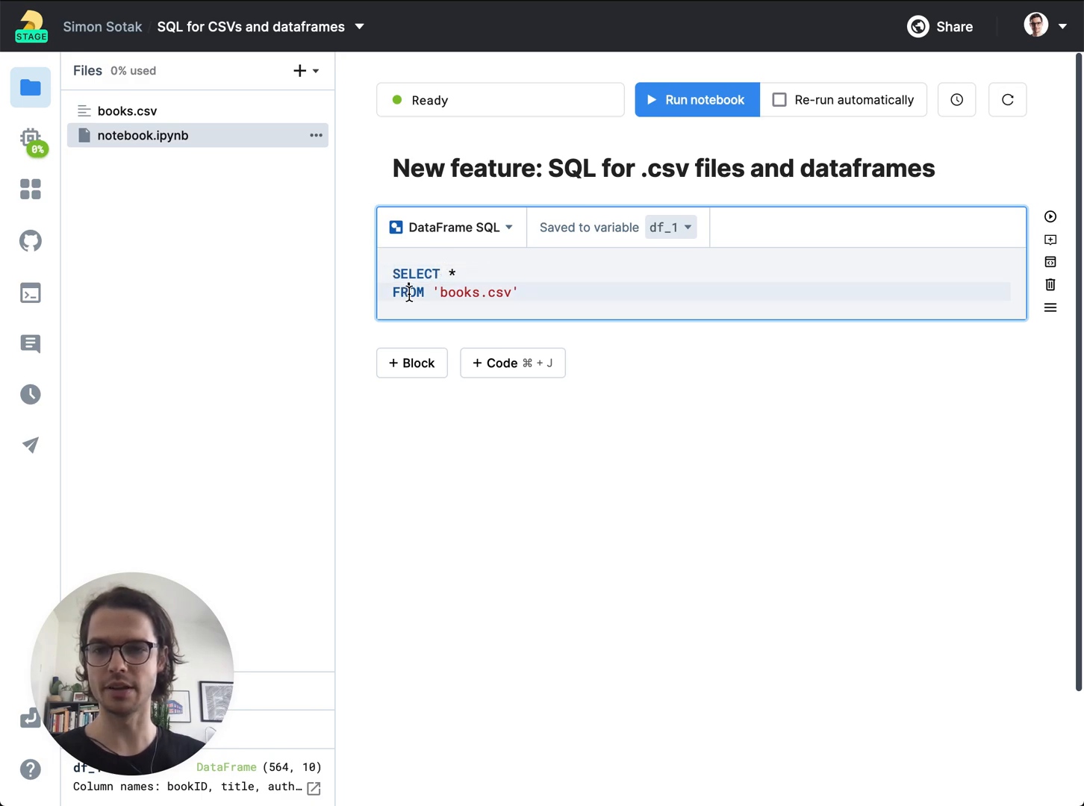
Run the books.csv query, then place the caret on a new line after it.
double_click(474, 292)
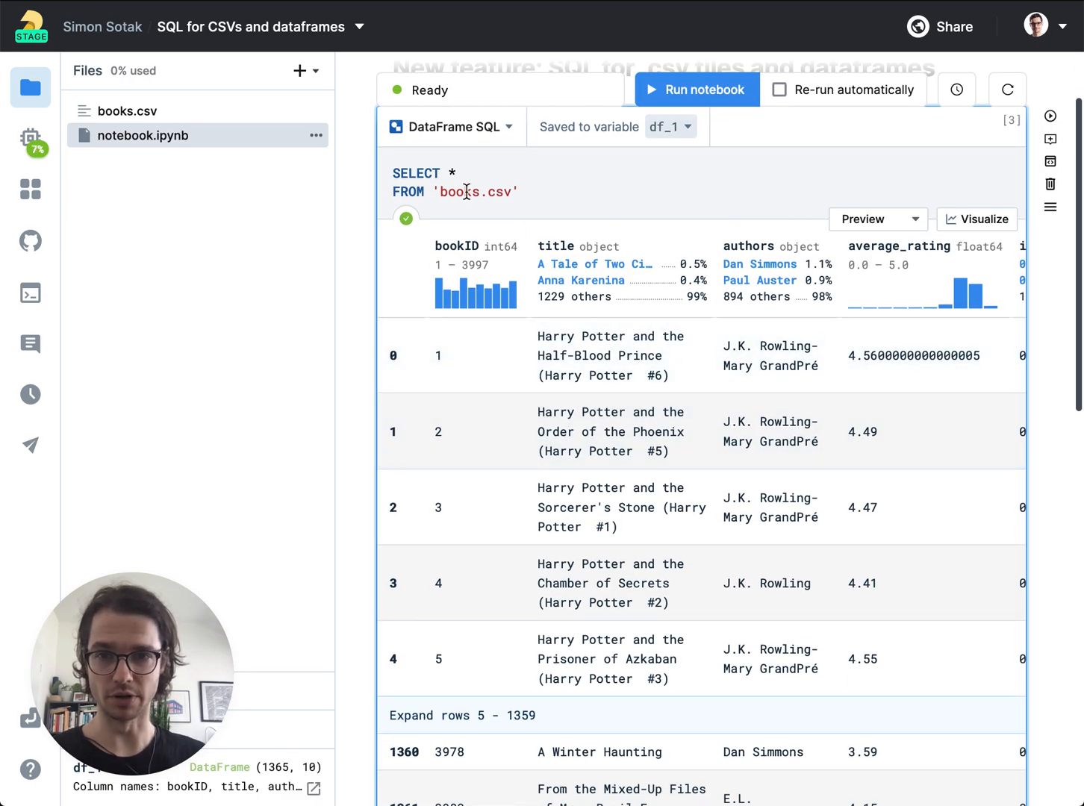
mouse_move(127, 112)
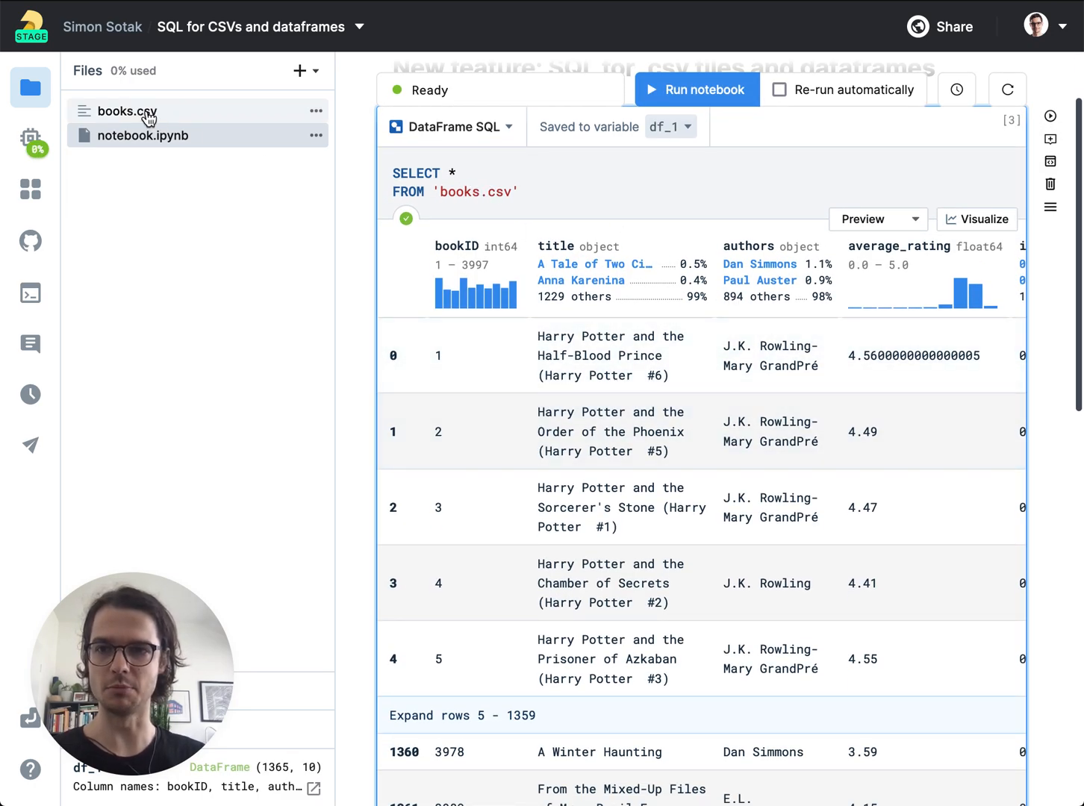
left_click(523, 191)
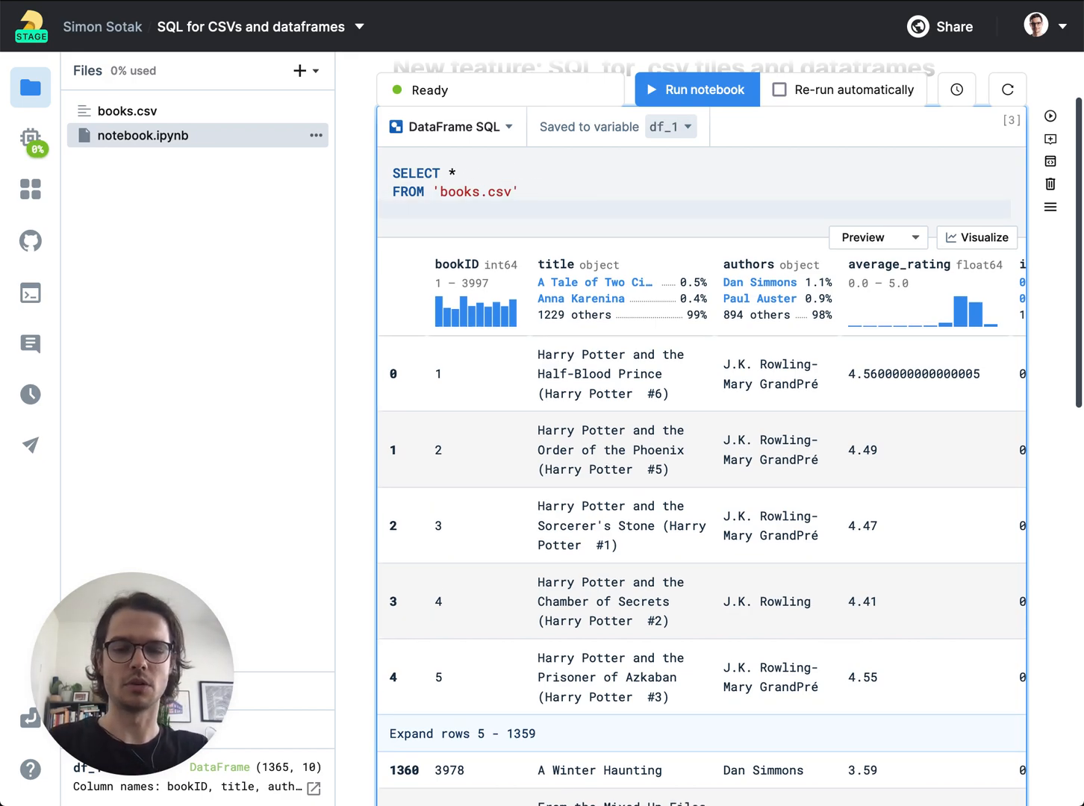
Add the filter WHERE average_rating > 4 and rerun the query.
type("WHERE")
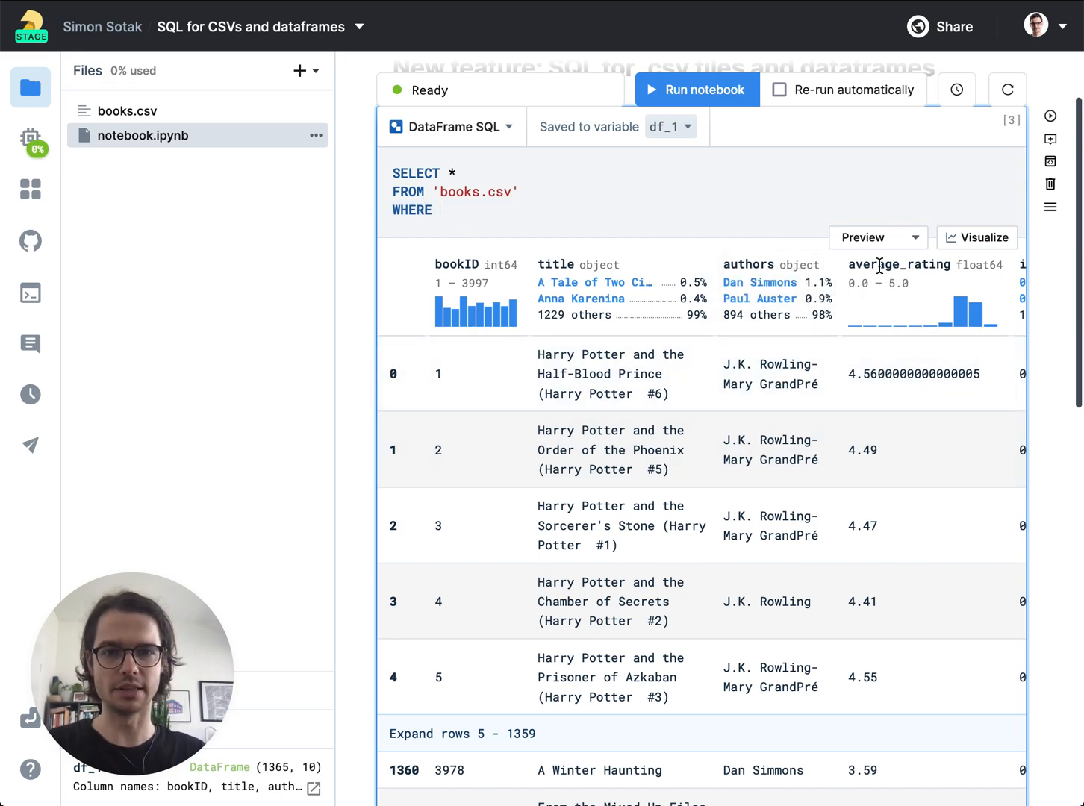
left_click(441, 210)
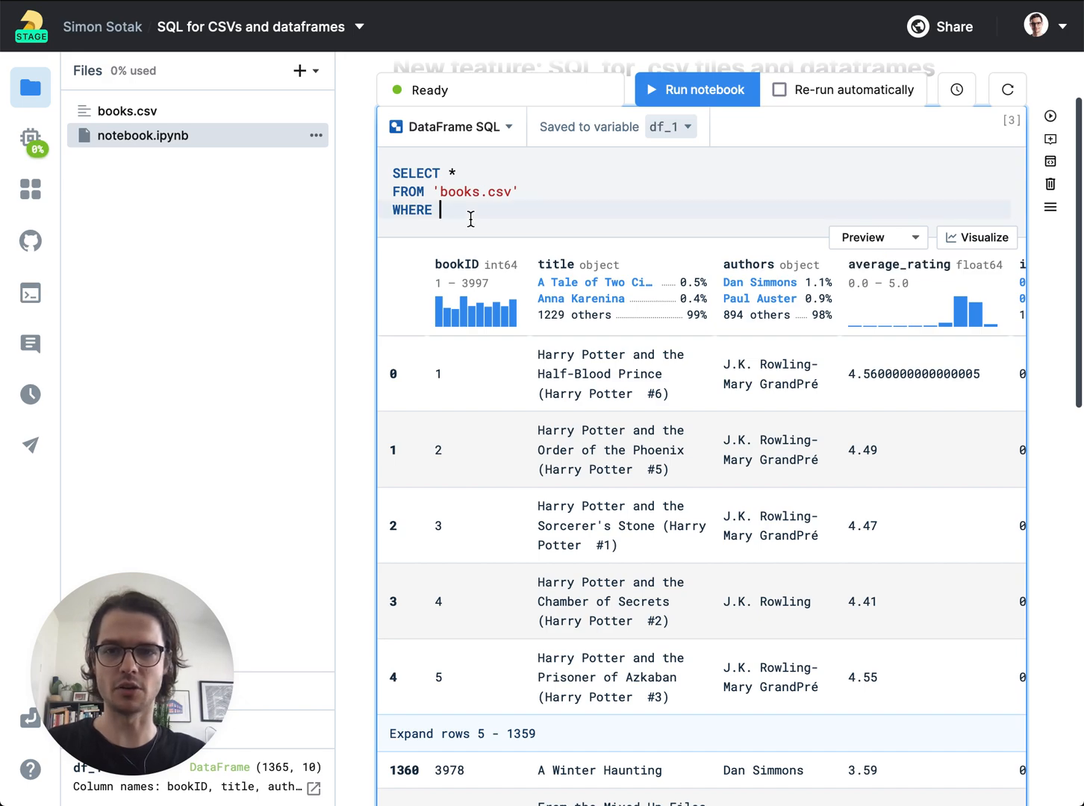
type("average_rating > 4")
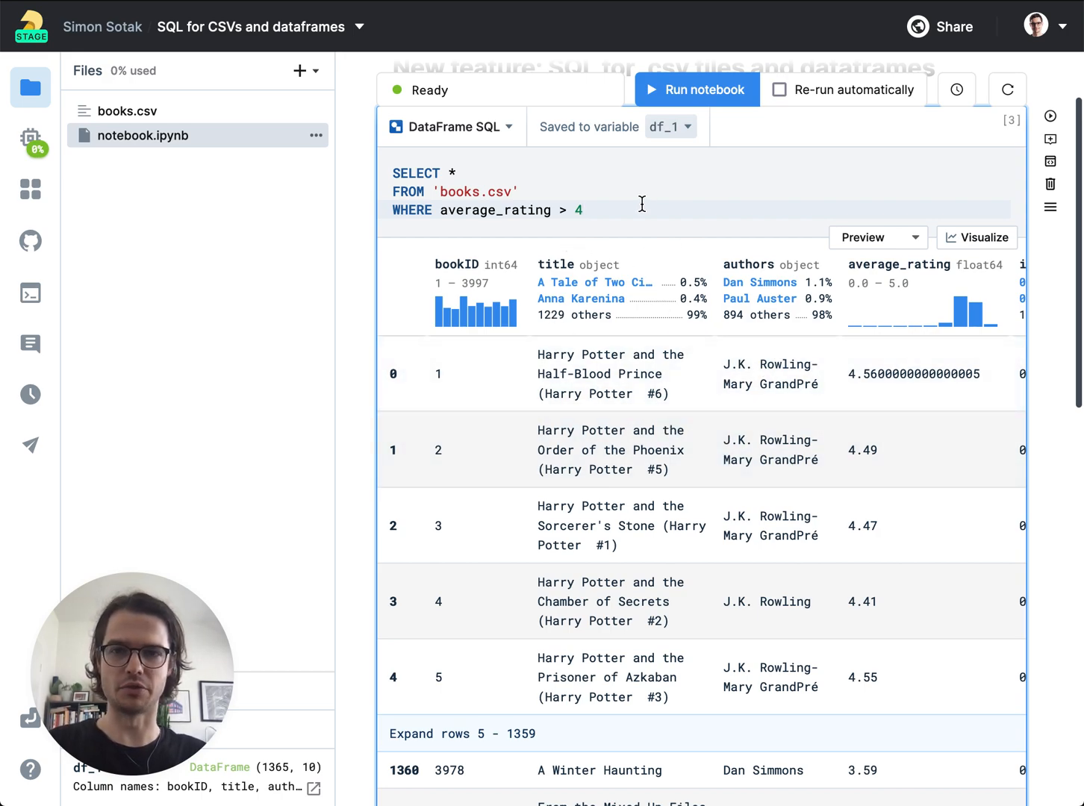
left_click(696, 89)
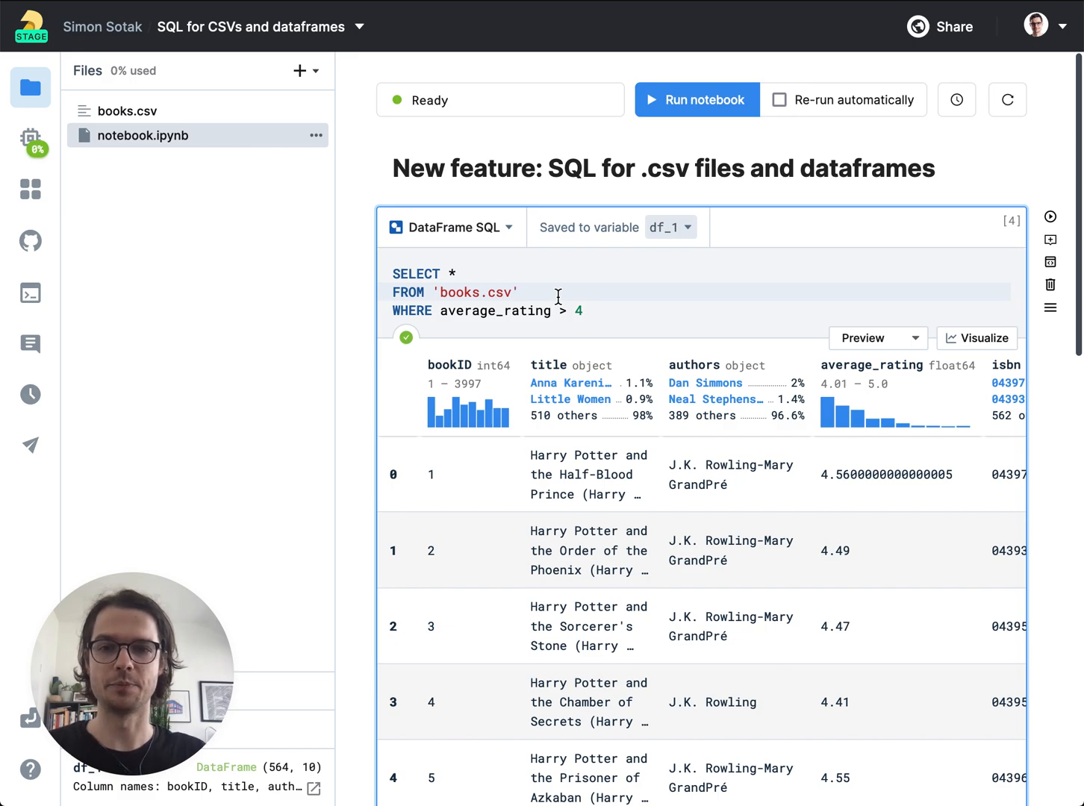
mouse_move(625, 284)
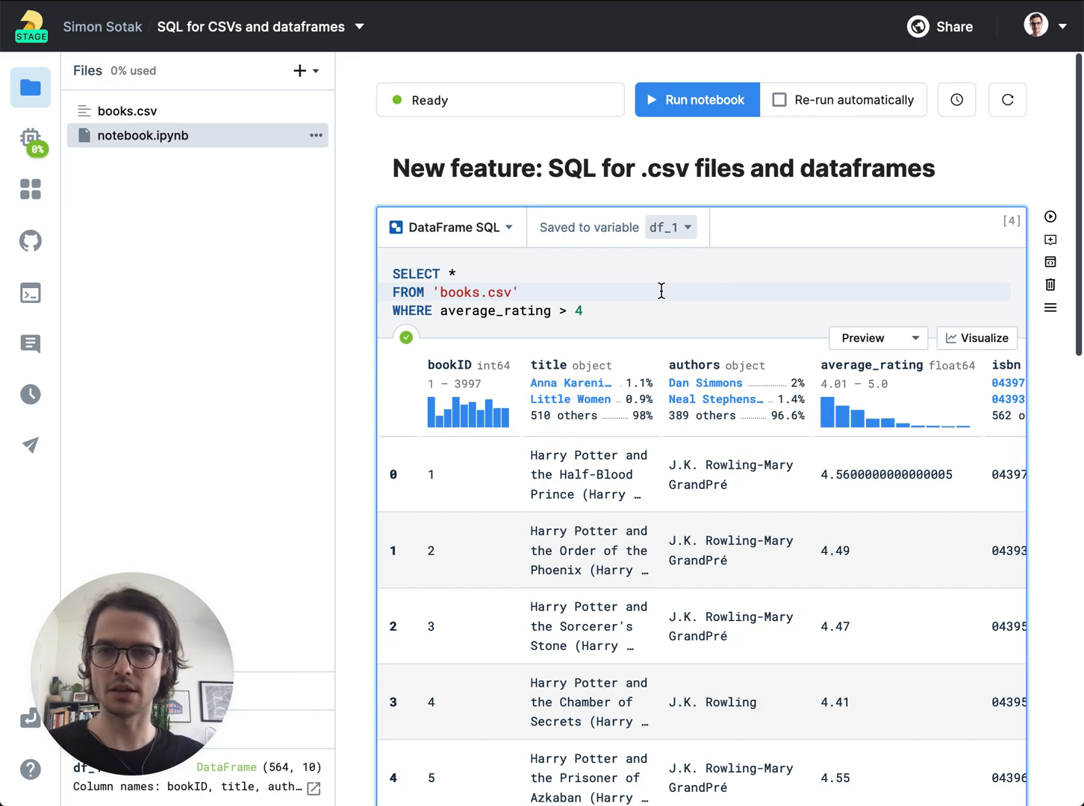
mouse_move(602, 259)
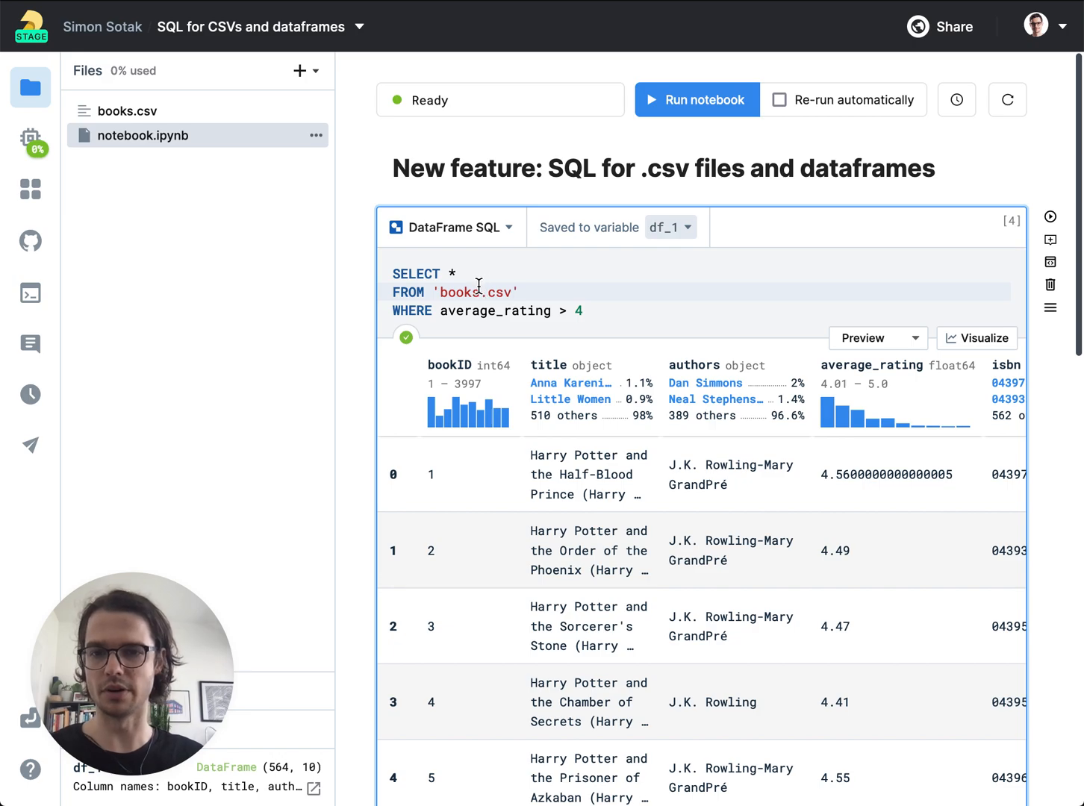
Scroll past the 564-row results and open the + Block menu.
left_click(519, 292)
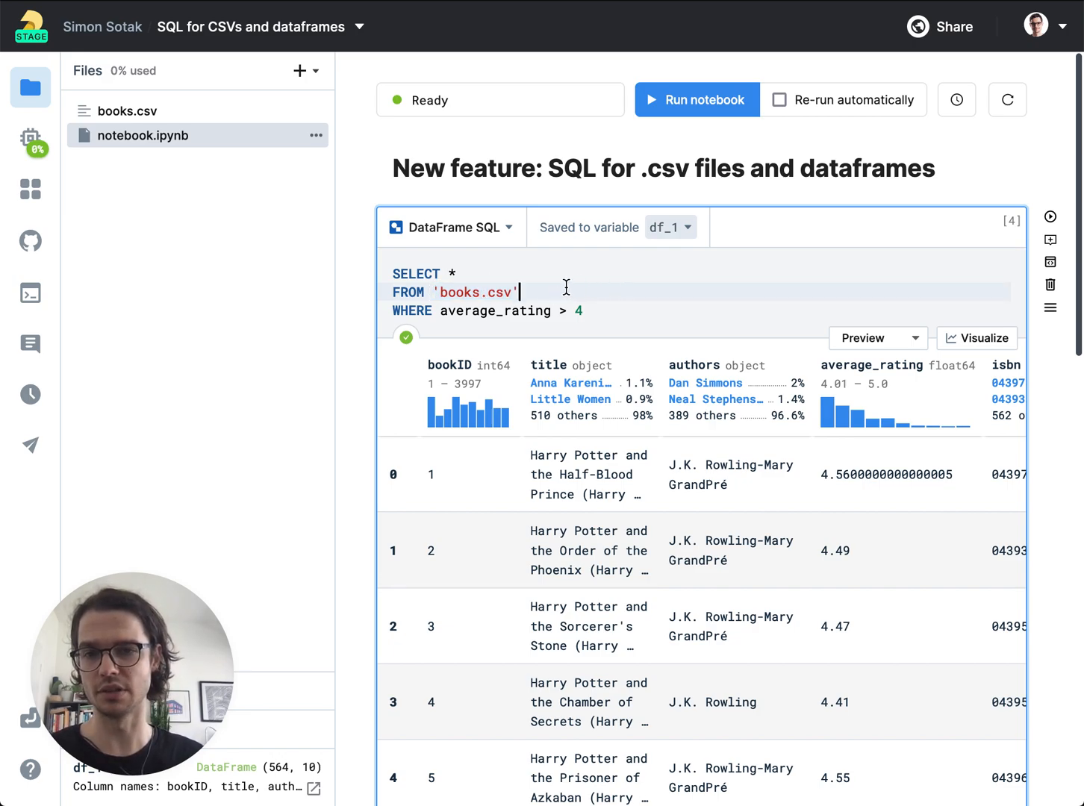
mouse_move(664, 245)
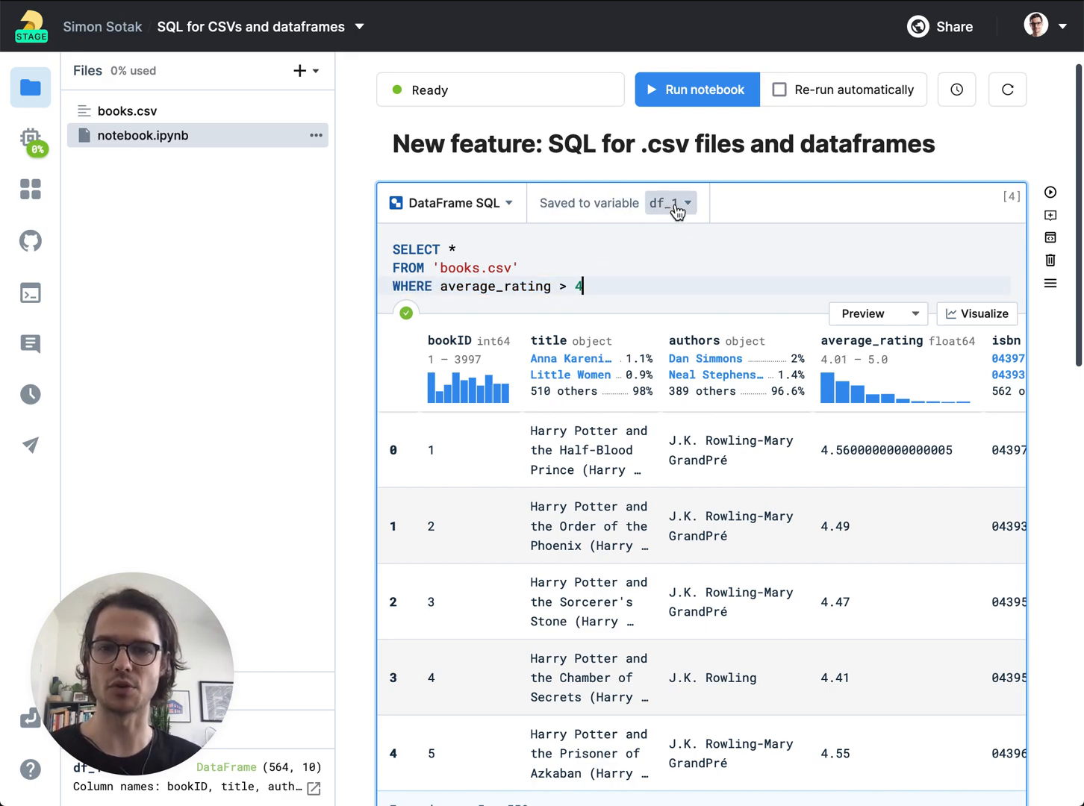
scroll("down", 3)
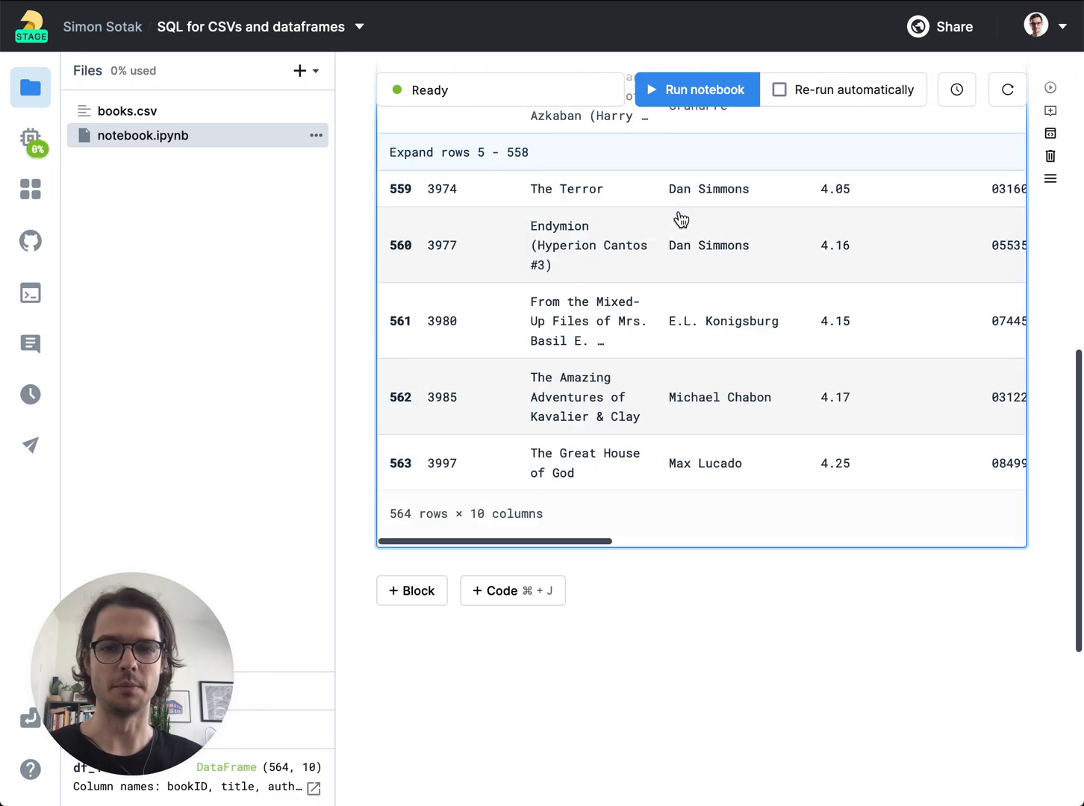
left_click(411, 591)
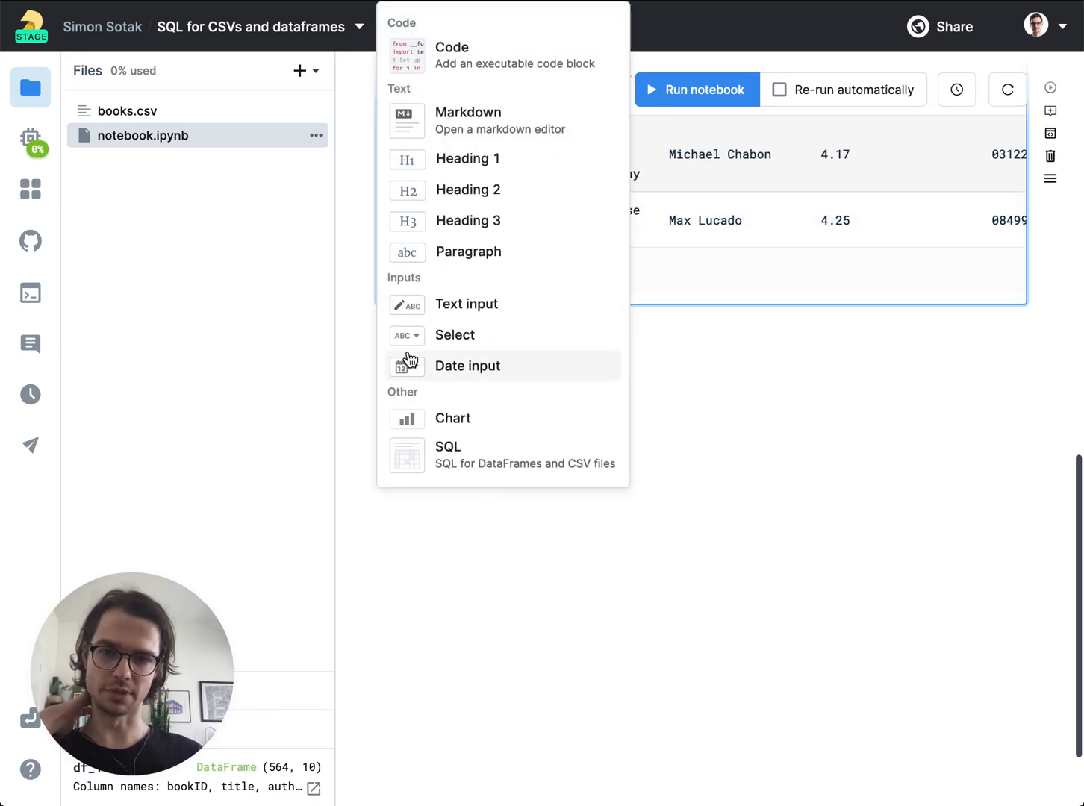
Add a DataFrame SQL block selecting everything from df_1.
left_click(448, 456)
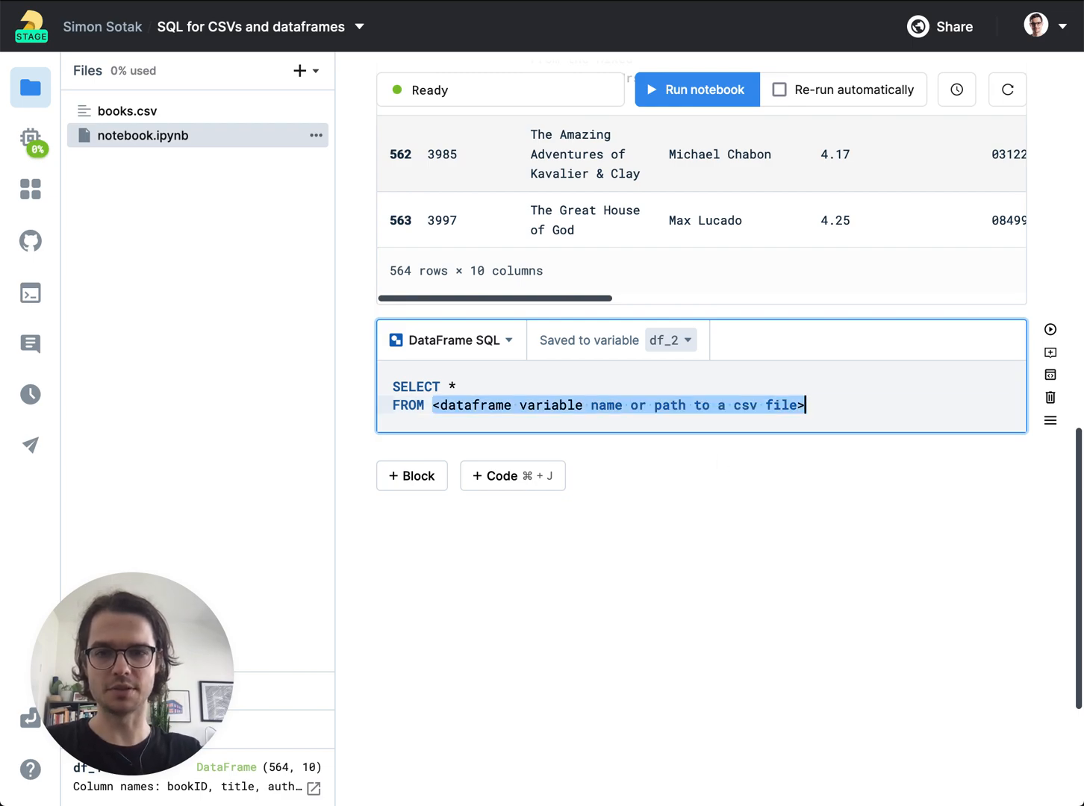
type("df_1")
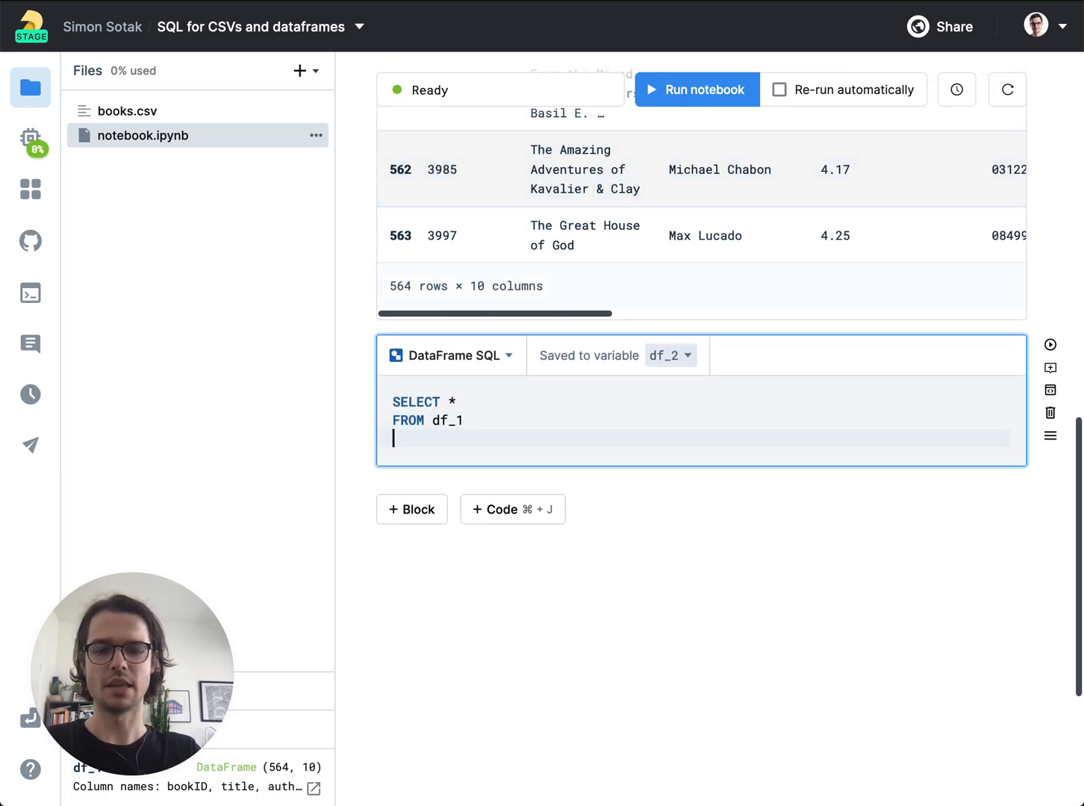
Write GROUP BY language_code and select language_code, COUNT(*) in the df_2 query.
type("GROUP BY")
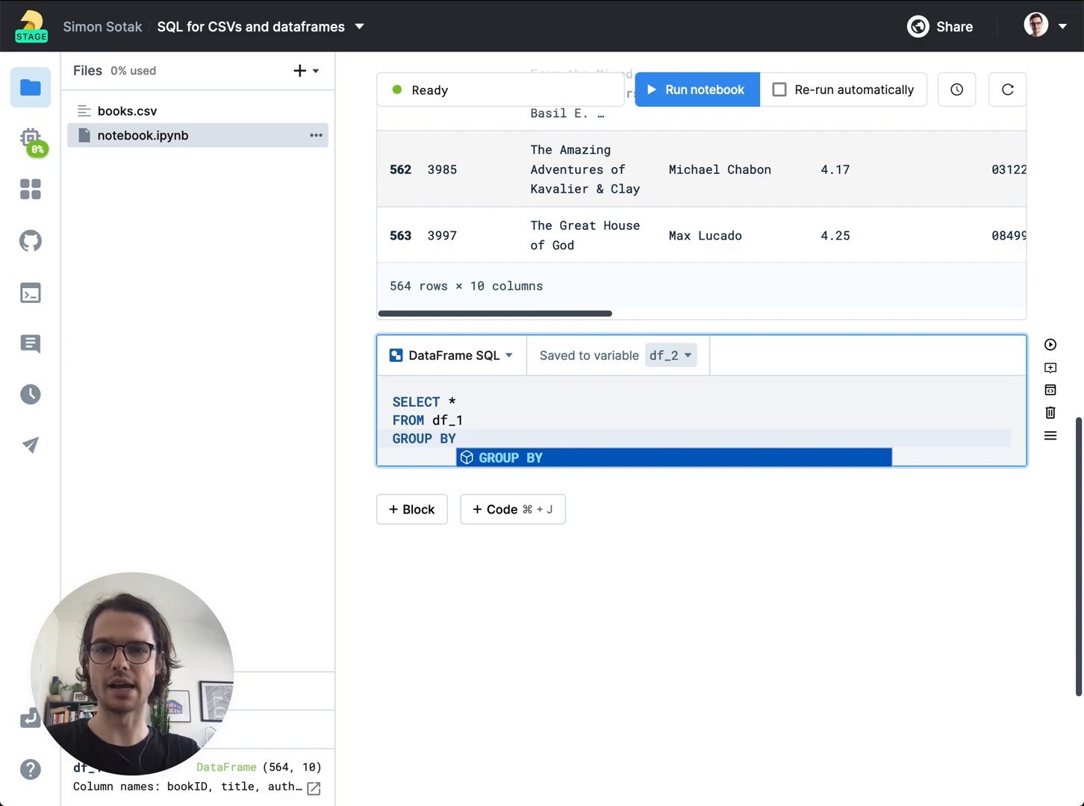
type("language_code")
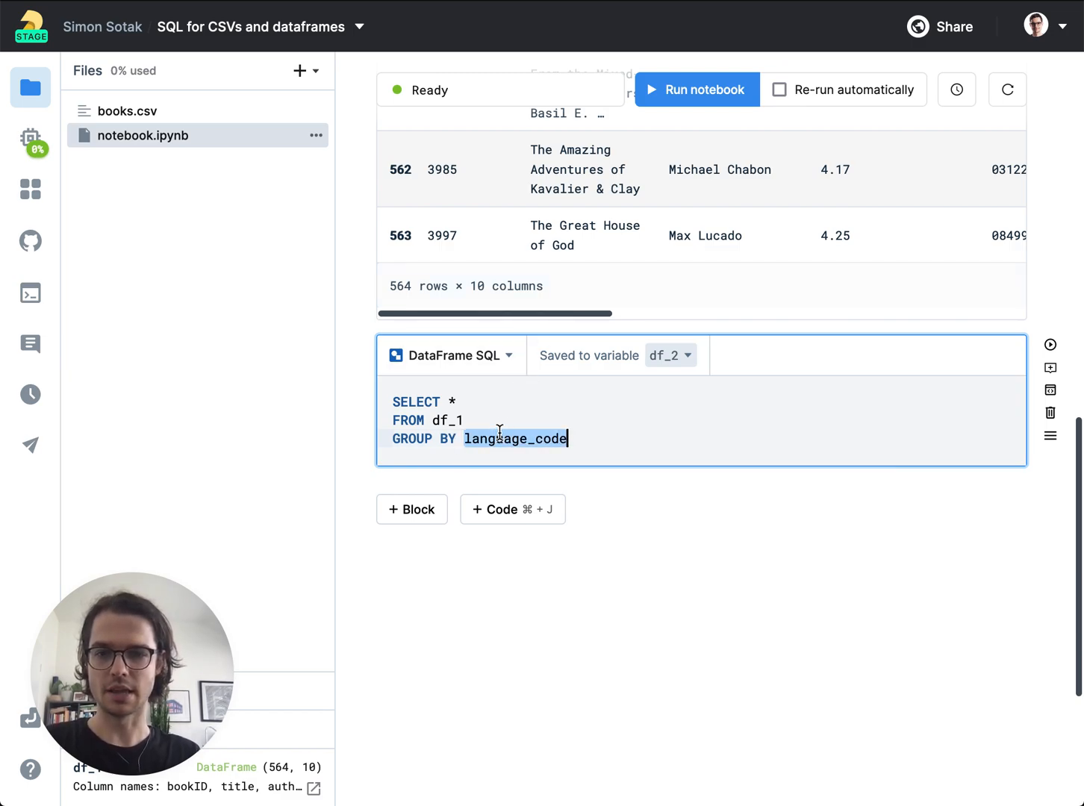
type("language_code")
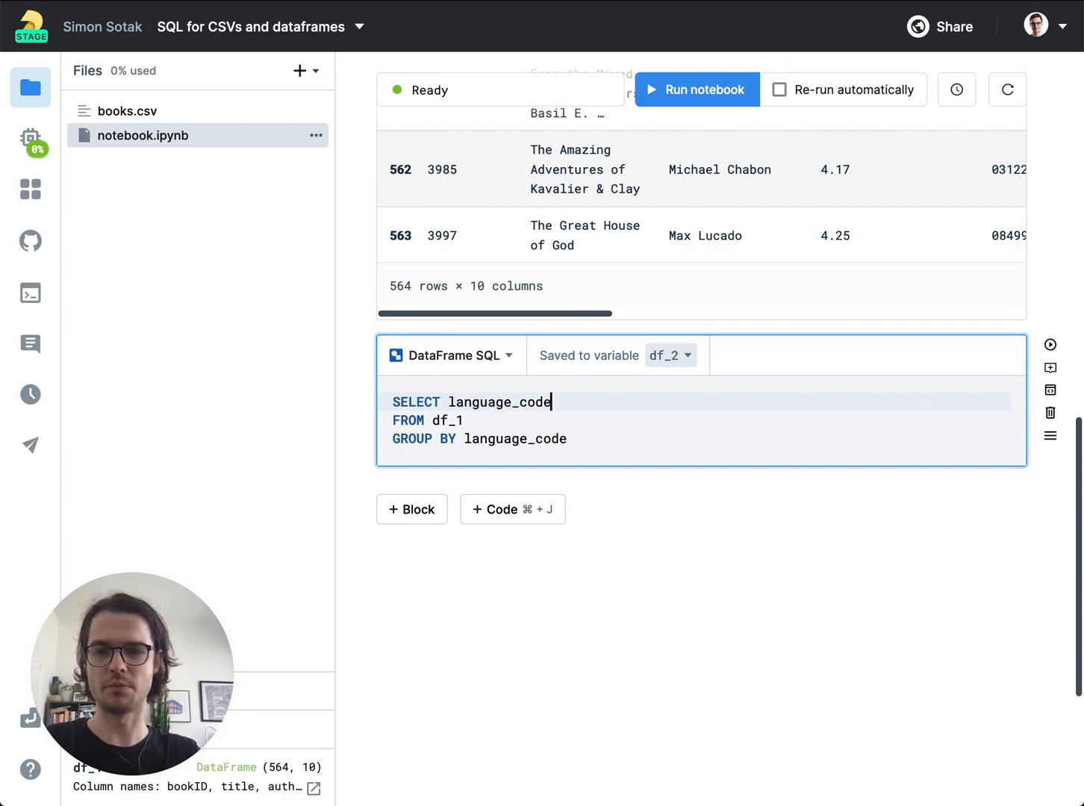
type(", COUNT()")
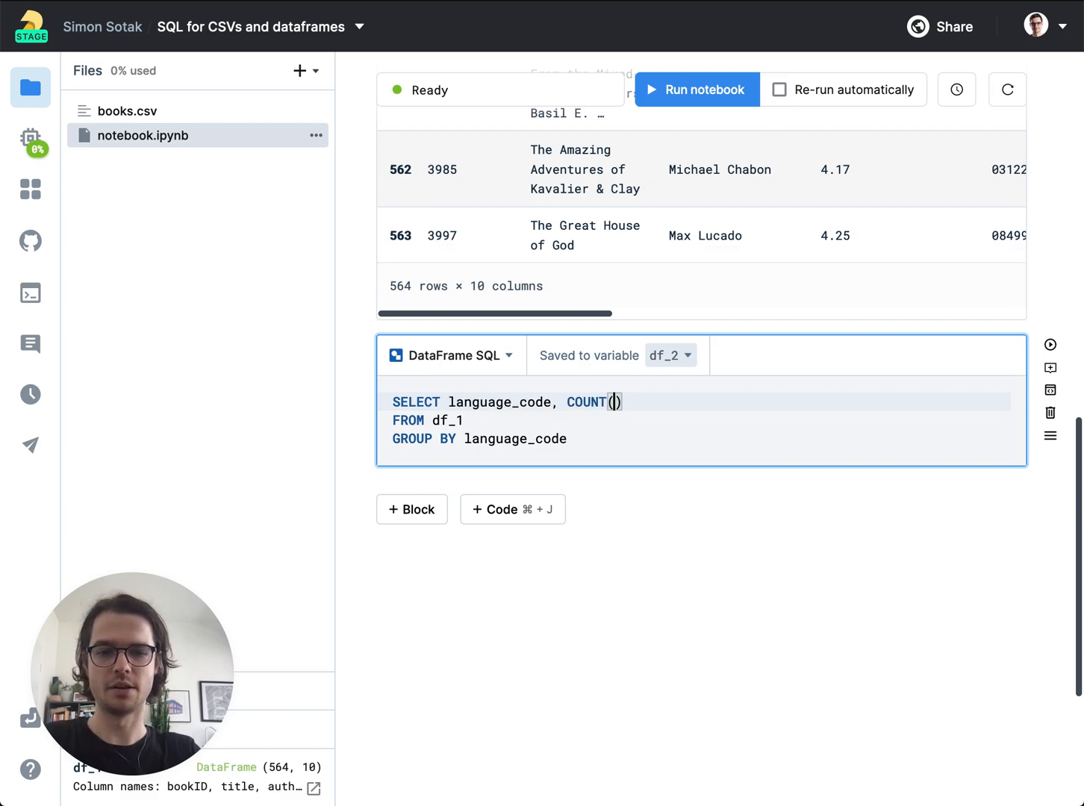
type("*")
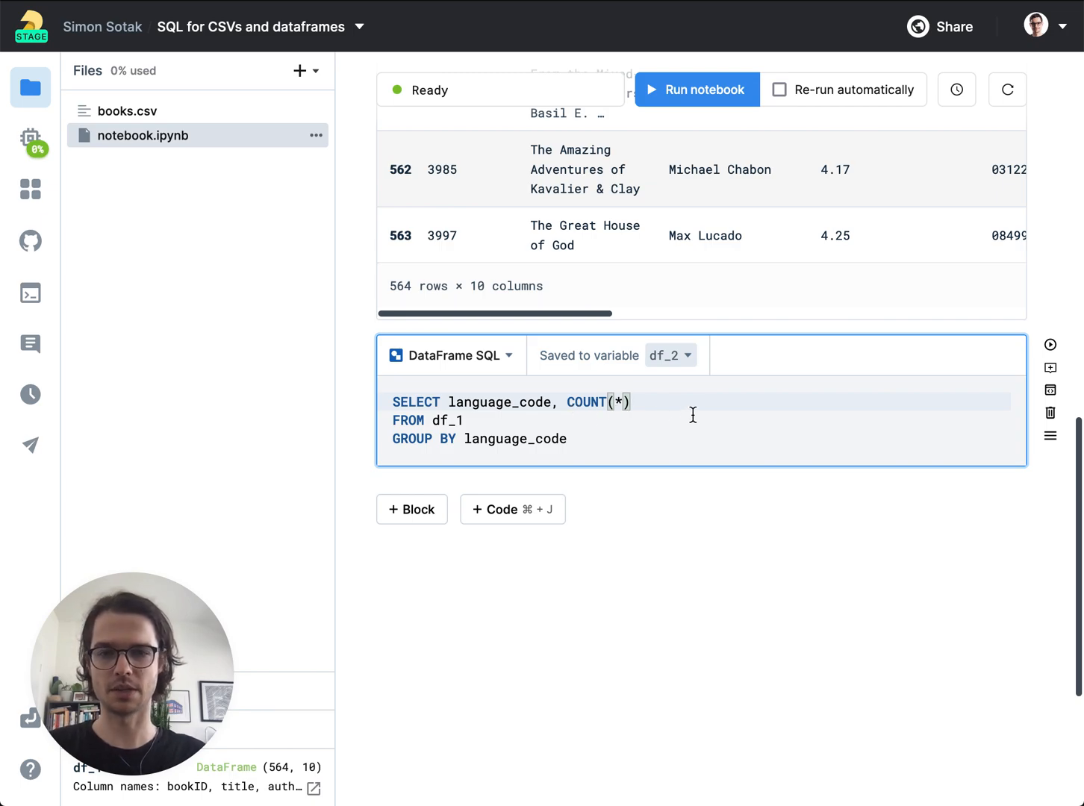
Run the df_2 query and scroll to the 12-row language count results.
left_click(695, 90)
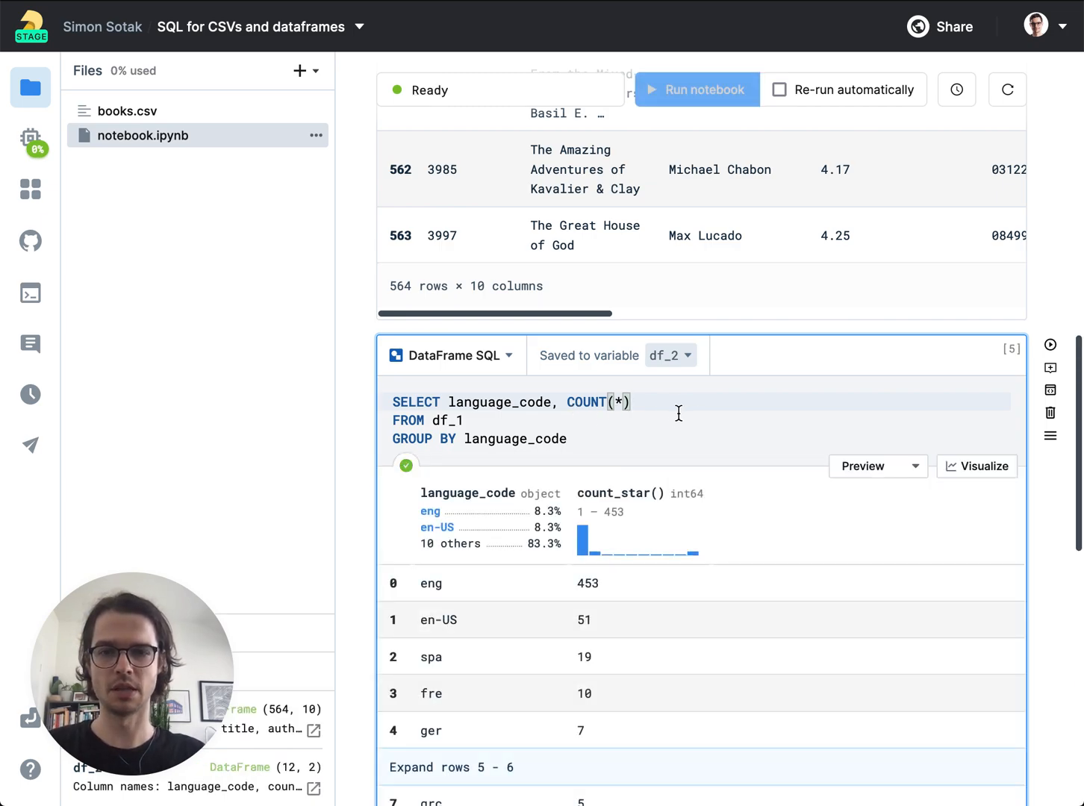
scroll("down", 3)
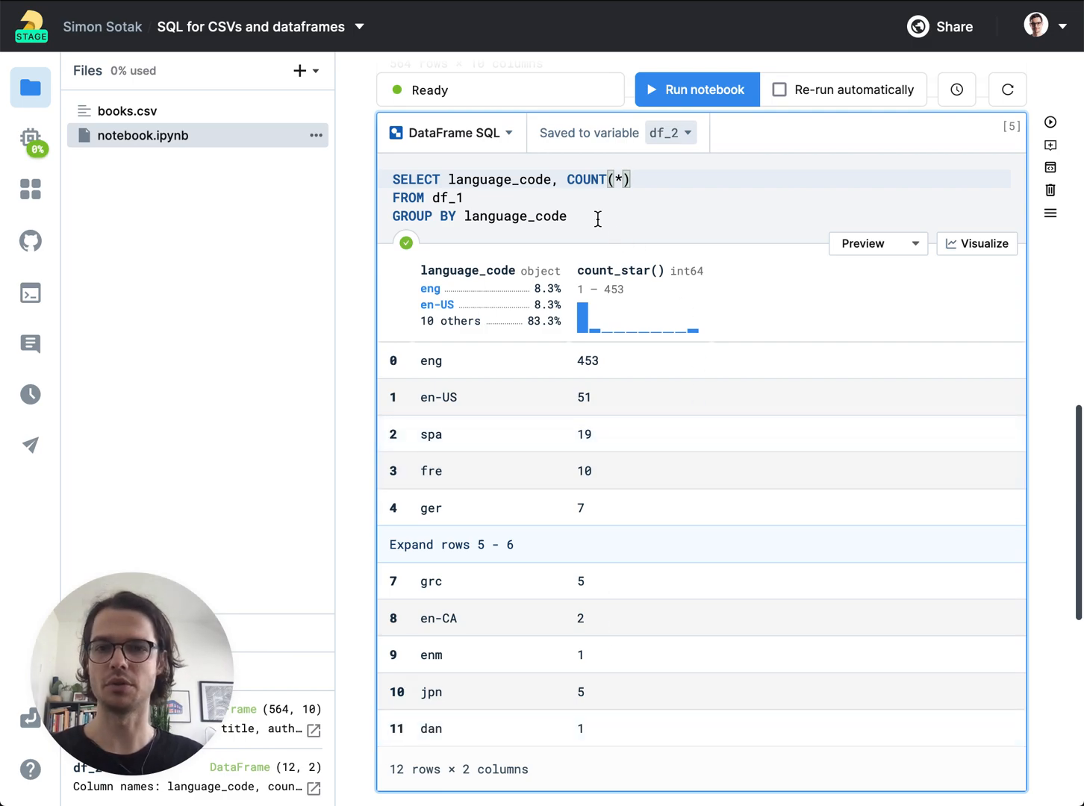
mouse_move(542, 185)
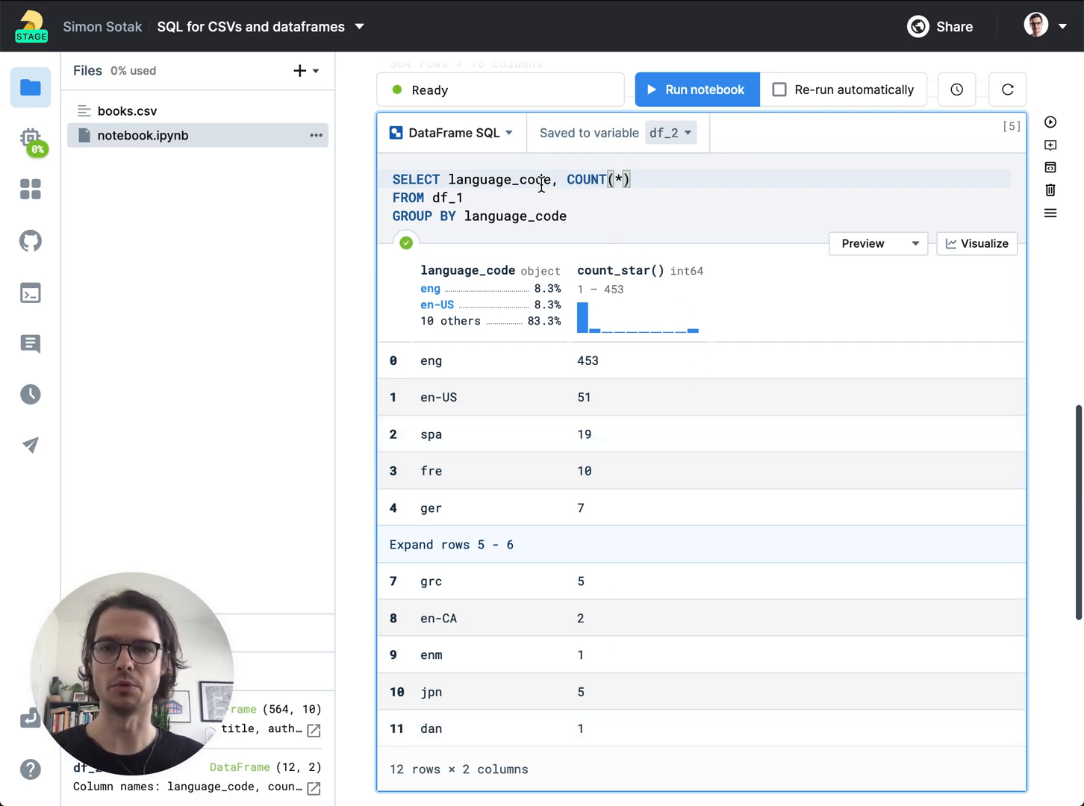